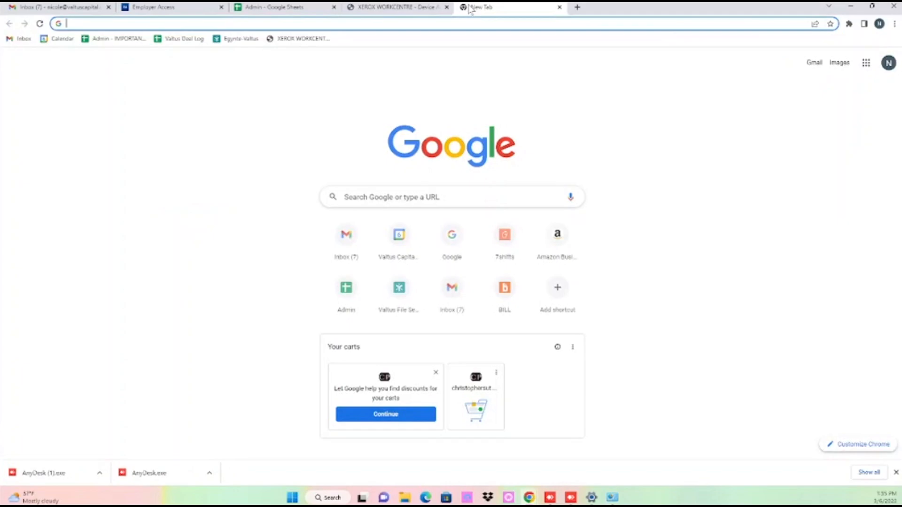
- Search Google for the 7835 printer driver in a new Chrome tab
text(7shifts.com)
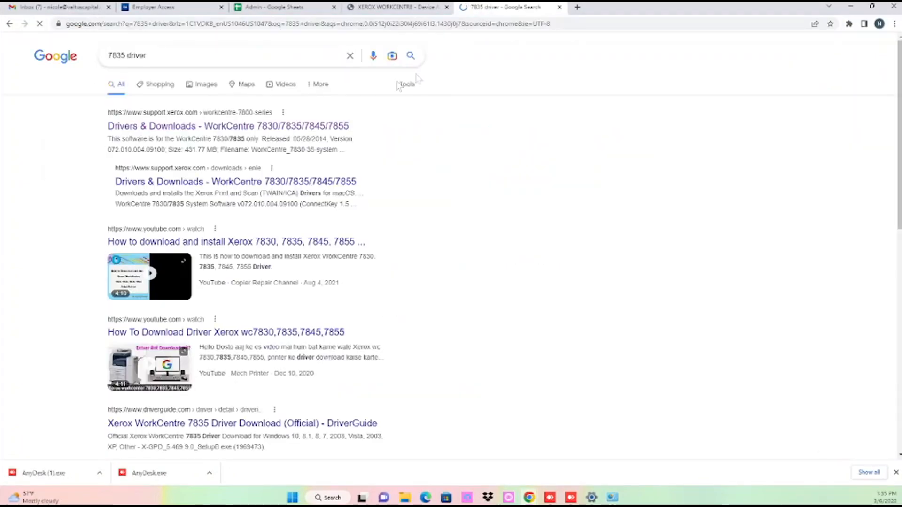
- From the WorkCentre 7835 drivers page, accept terms for the Global Print Driver and its V3 PostScript download
click(227, 126)
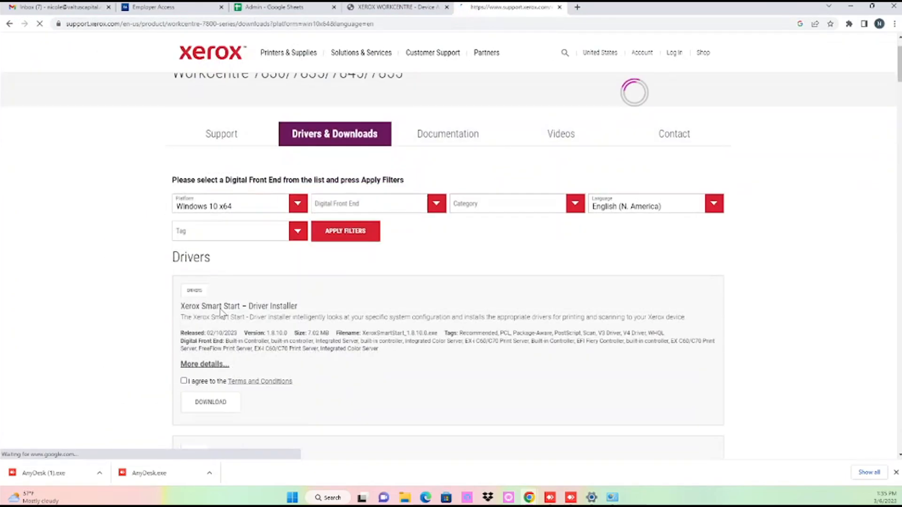
scroll(down, 3)
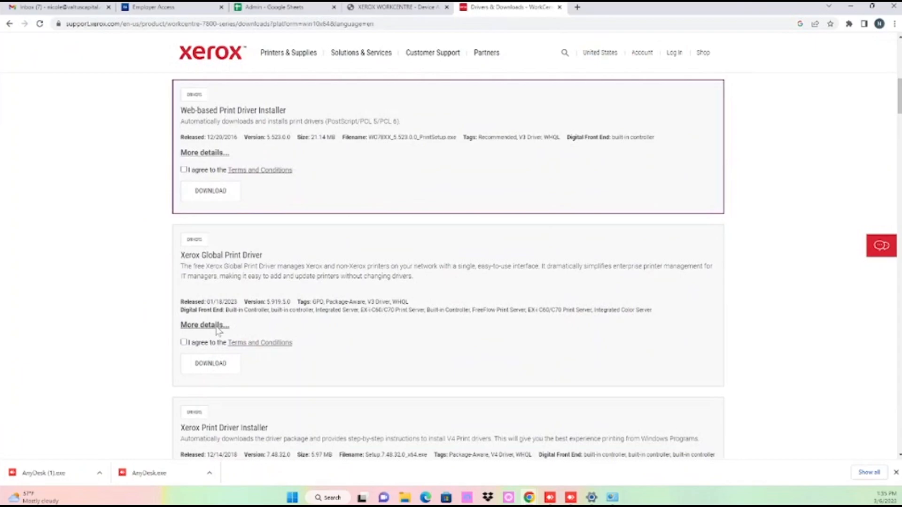
click(183, 341)
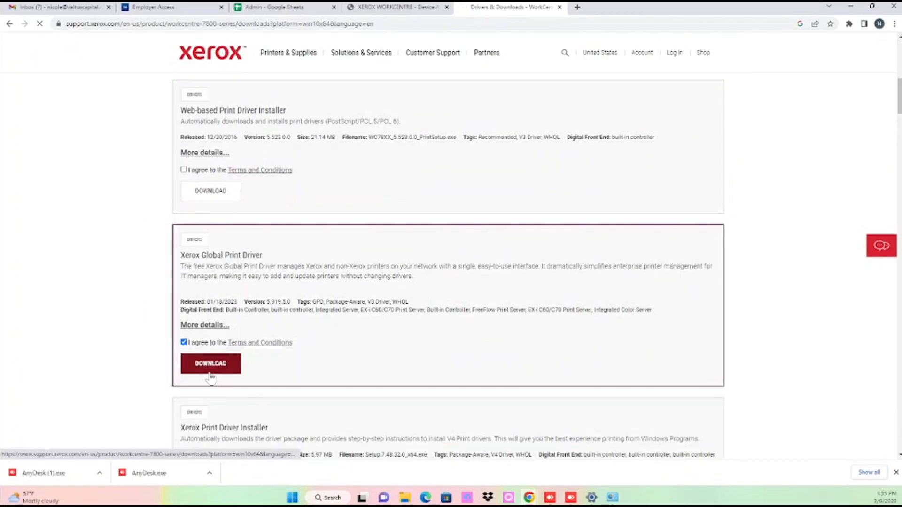
click(210, 362)
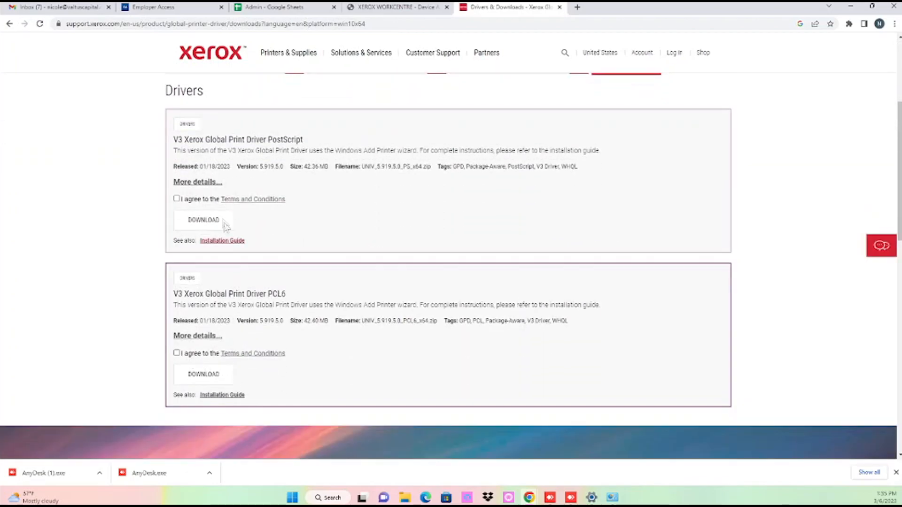
click(177, 198)
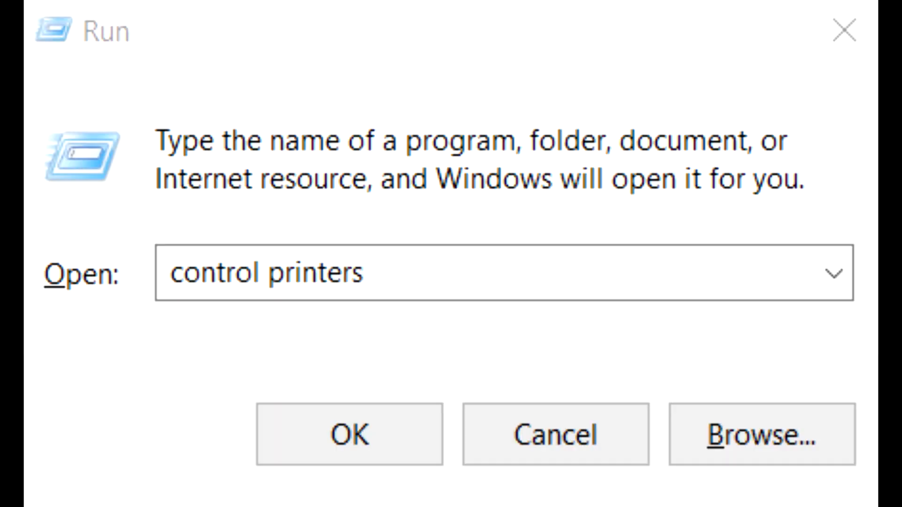
- Run 'control printers' and start adding a printer manually in Printers & scanners
click(349, 435)
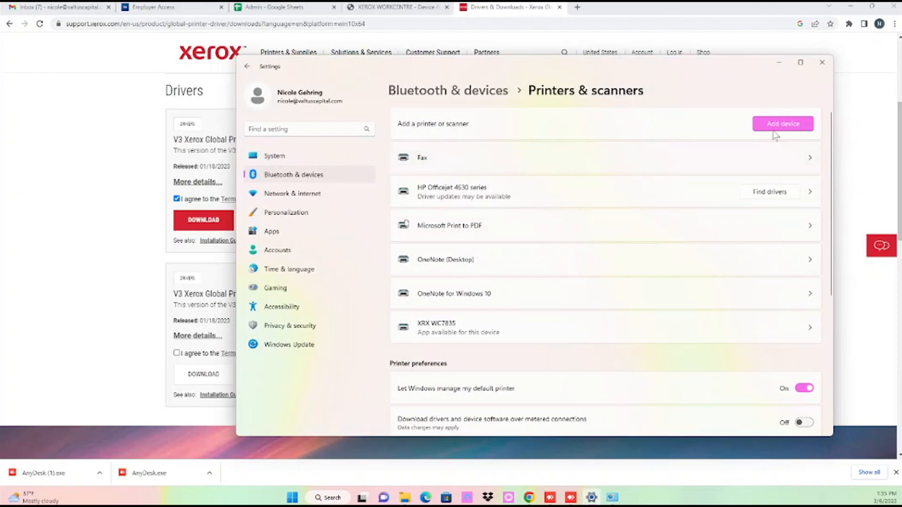
click(782, 123)
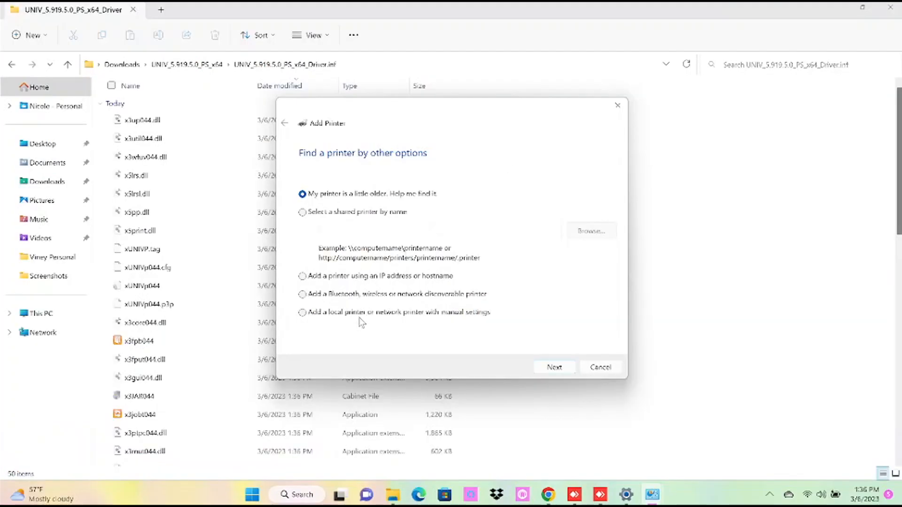
- Add a local printer with a new TCP/IP port at 192.168.0.48, without querying the printer
click(554, 368)
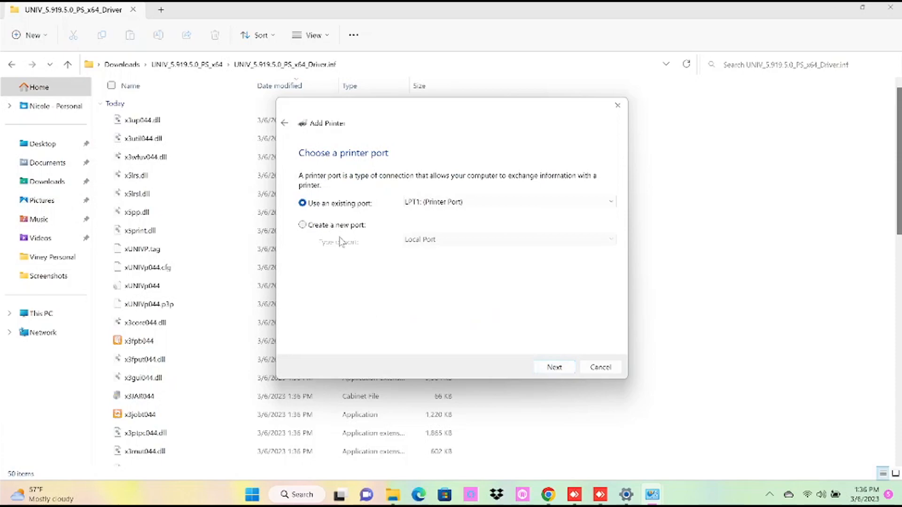
click(302, 225)
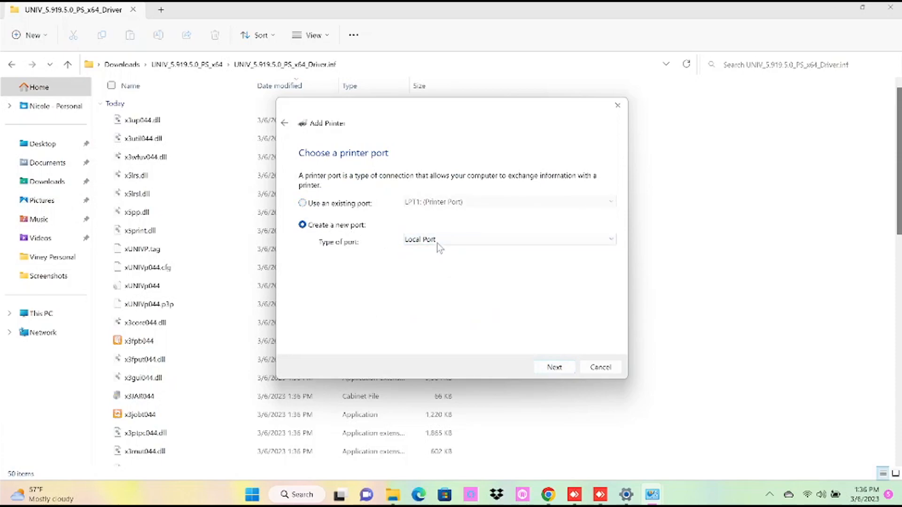
click(553, 367)
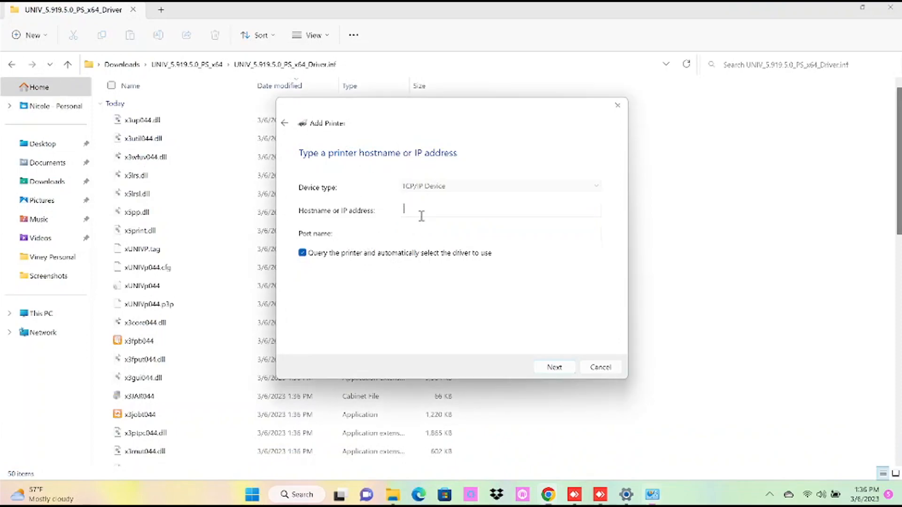
text(192.168.0.48)
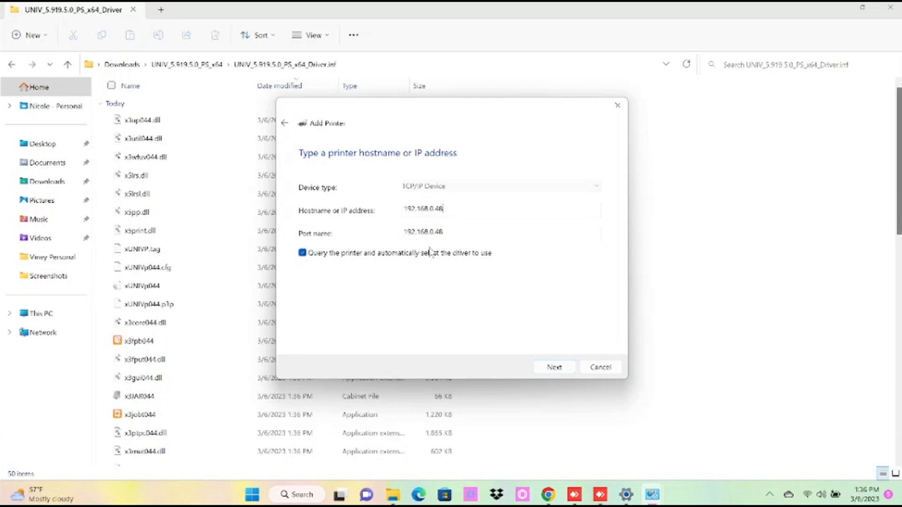
click(554, 368)
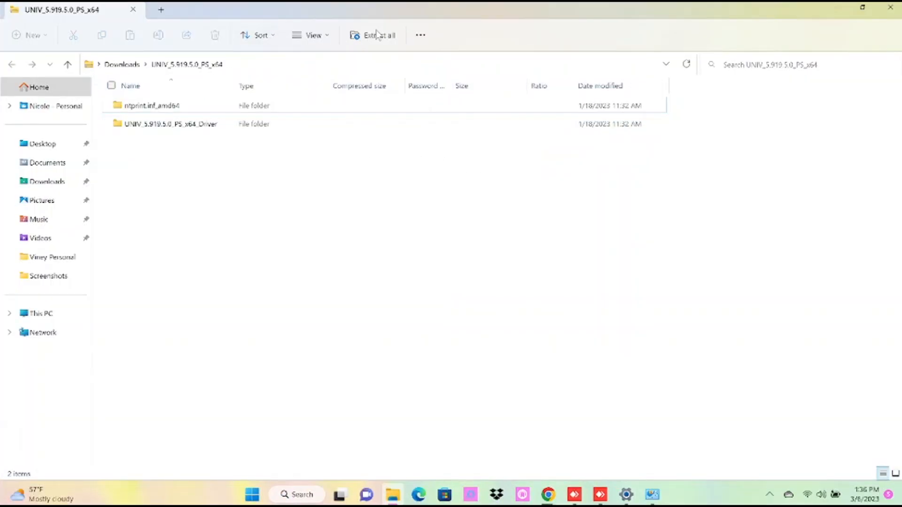
- Extract the UNIV_5.919.5.0_PS_x64 zip to its suggested same-named folder
click(378, 35)
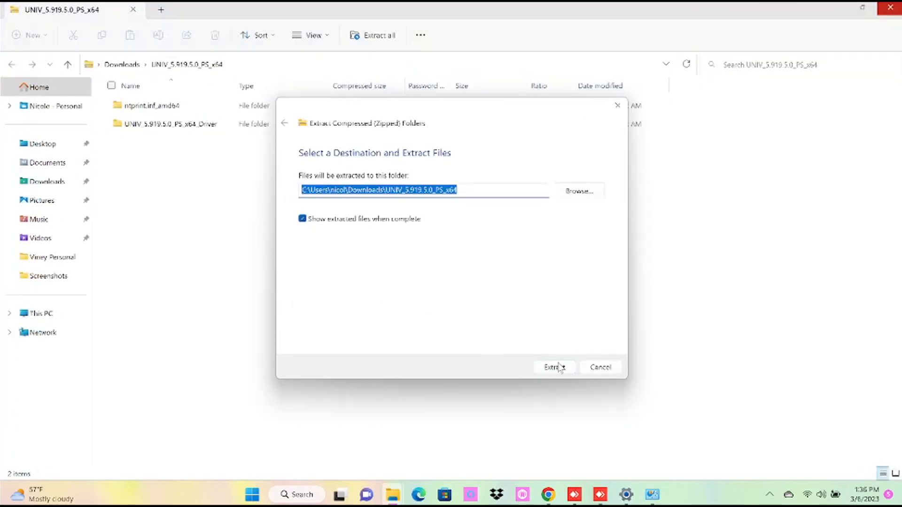
click(553, 367)
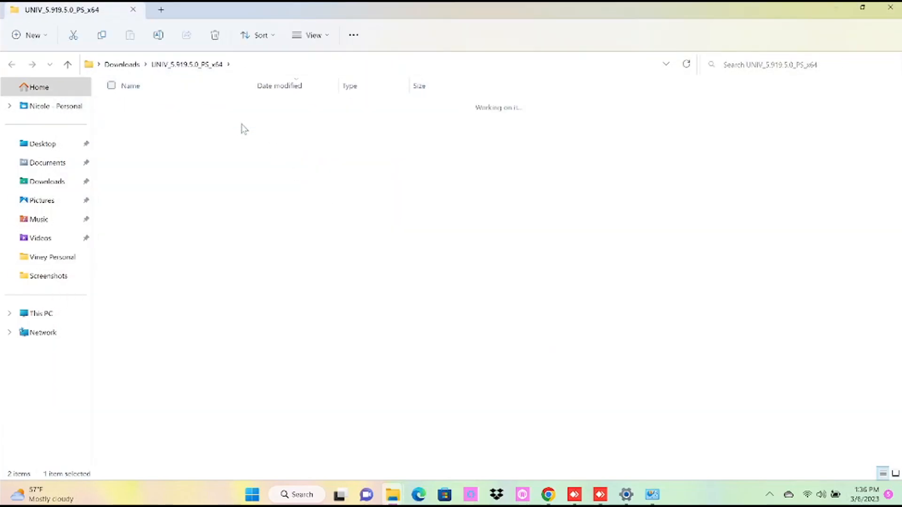
right_click(230, 65)
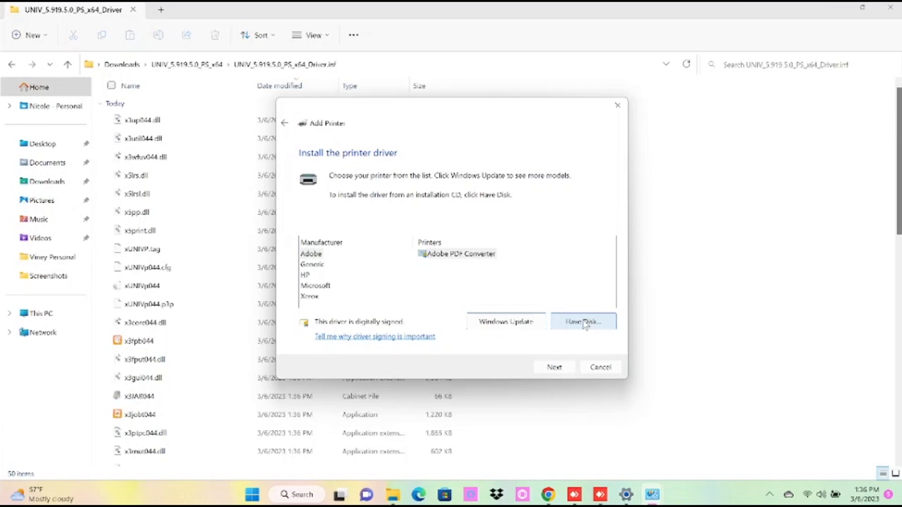
- Via Have Disk, select the Xerox Global Print Driver PS from the extracted folder
click(582, 322)
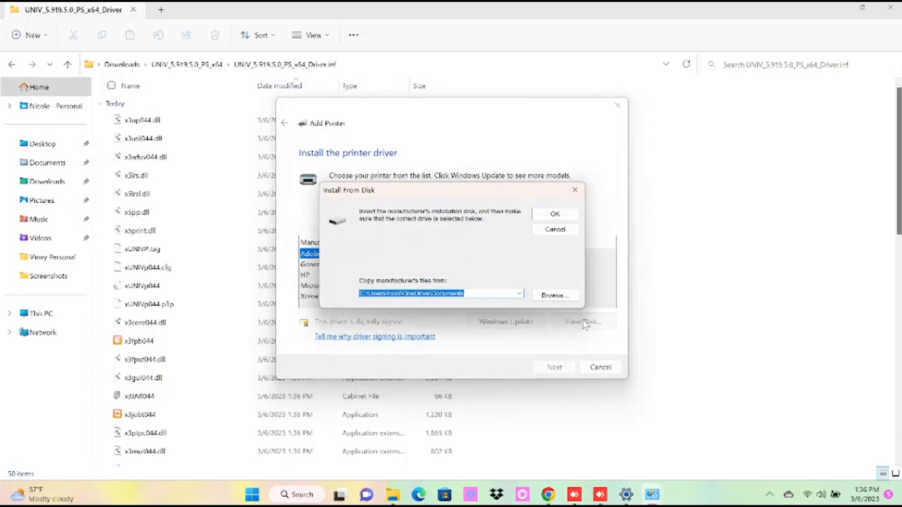
click(554, 214)
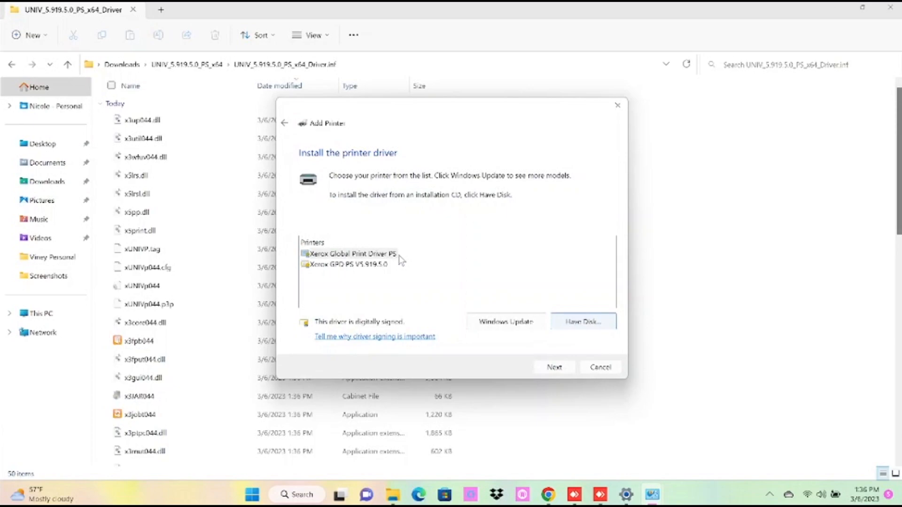
click(554, 367)
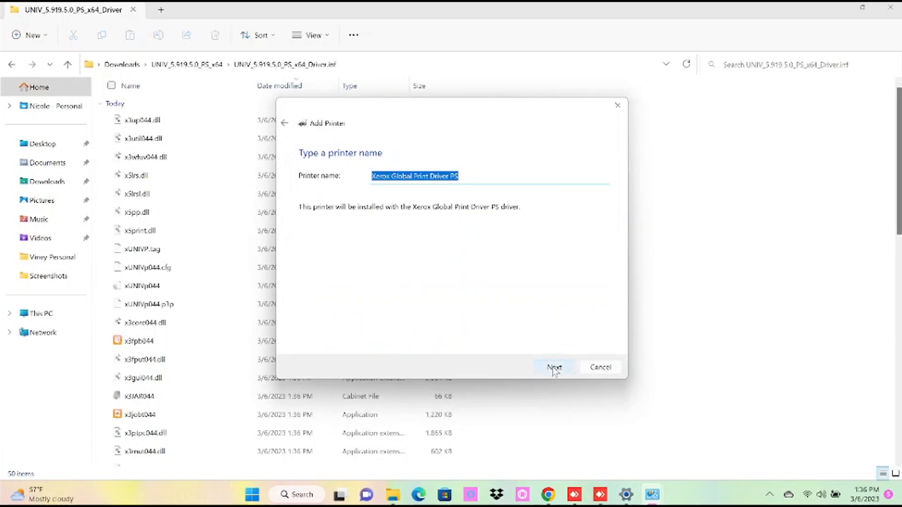
- Name the printer Xerox WorkCentre 7835, finish the wizard and view it in Settings
text(Xerox)
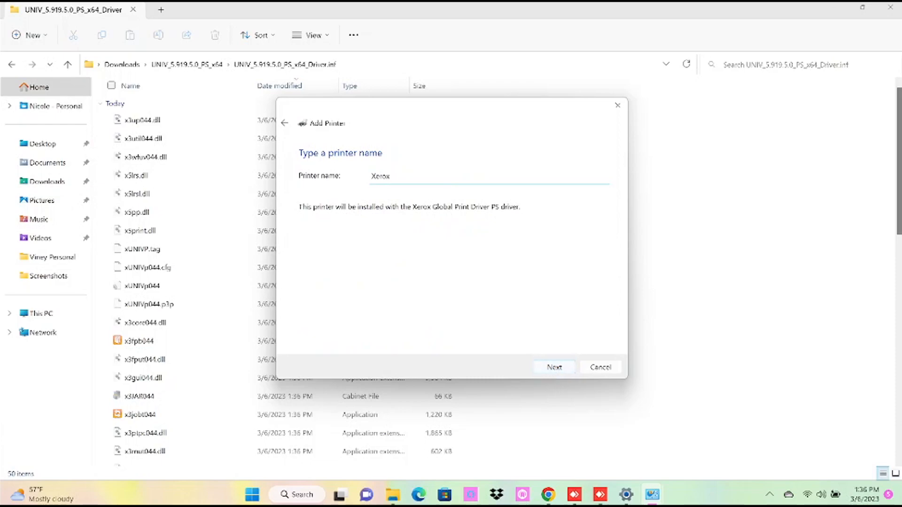
text(WorkCentr)
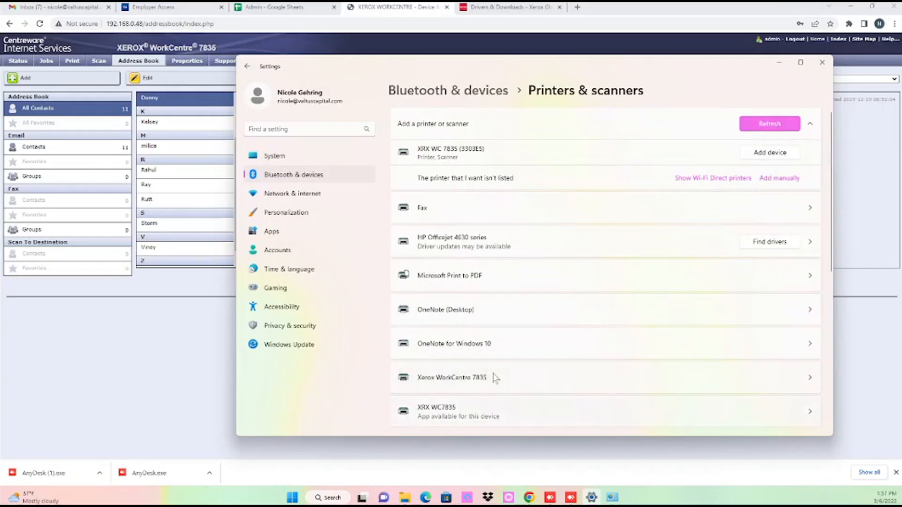
click(452, 377)
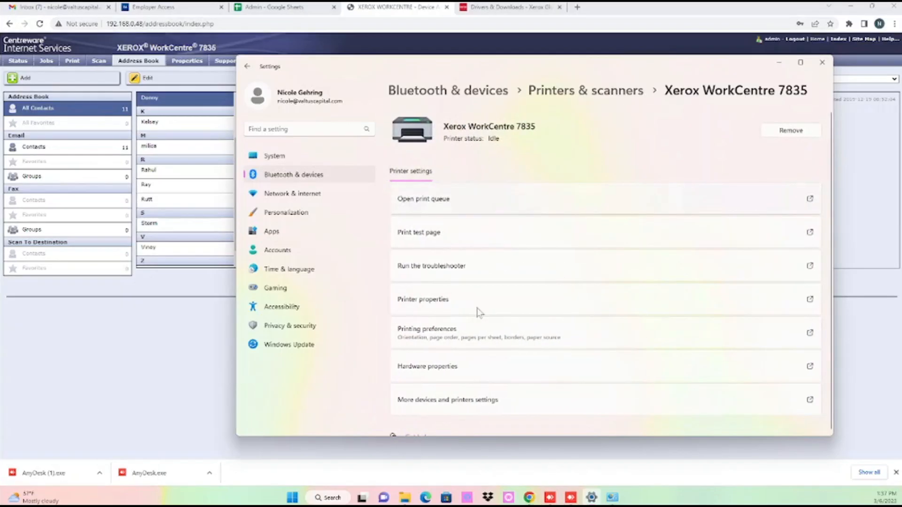